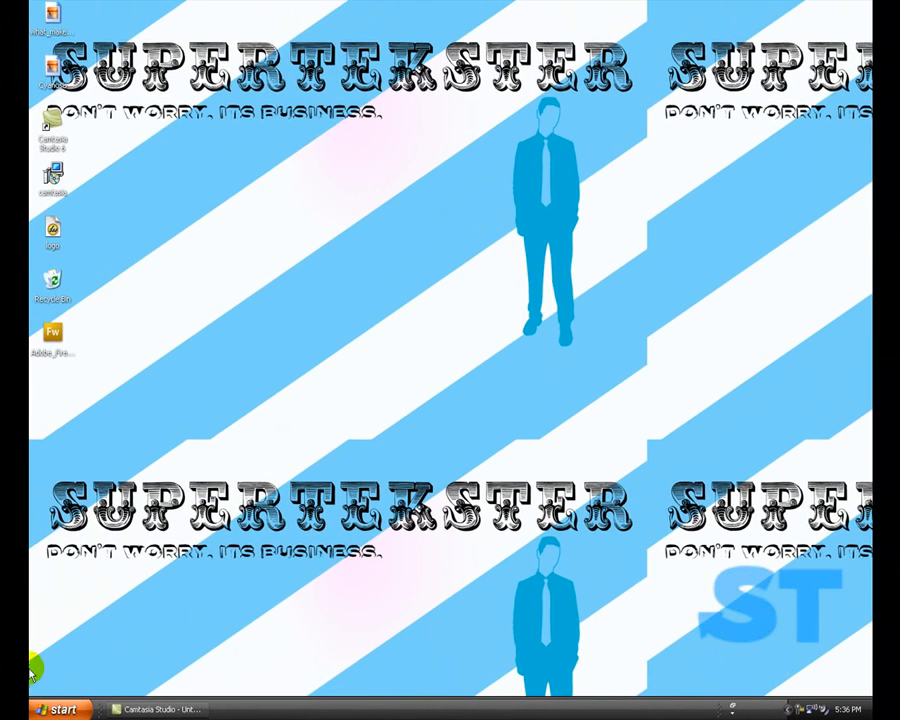
mouse_move(455, 60)
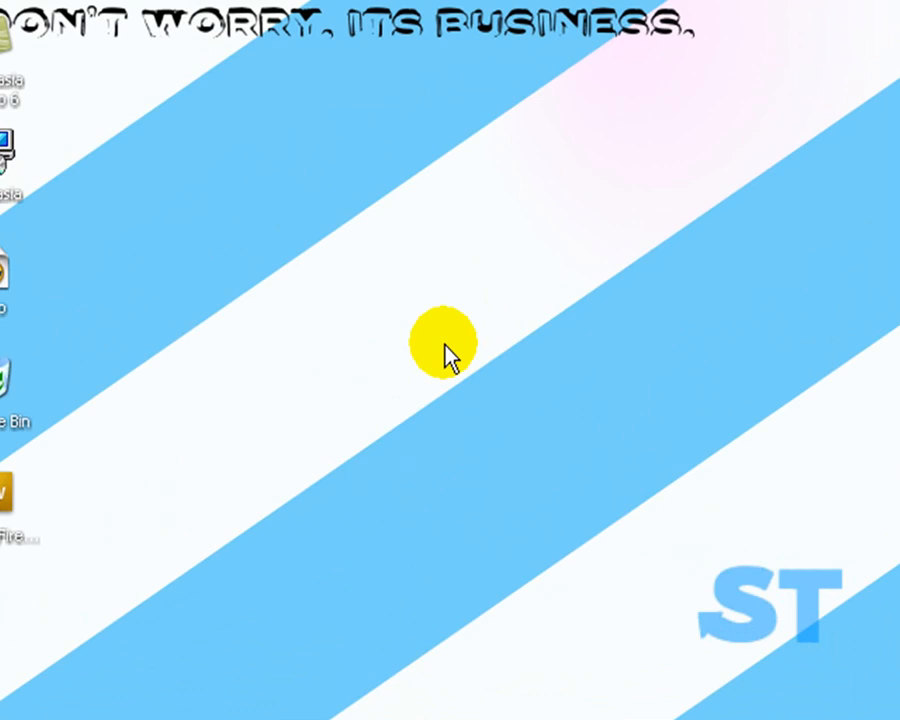
mouse_move(425, 345)
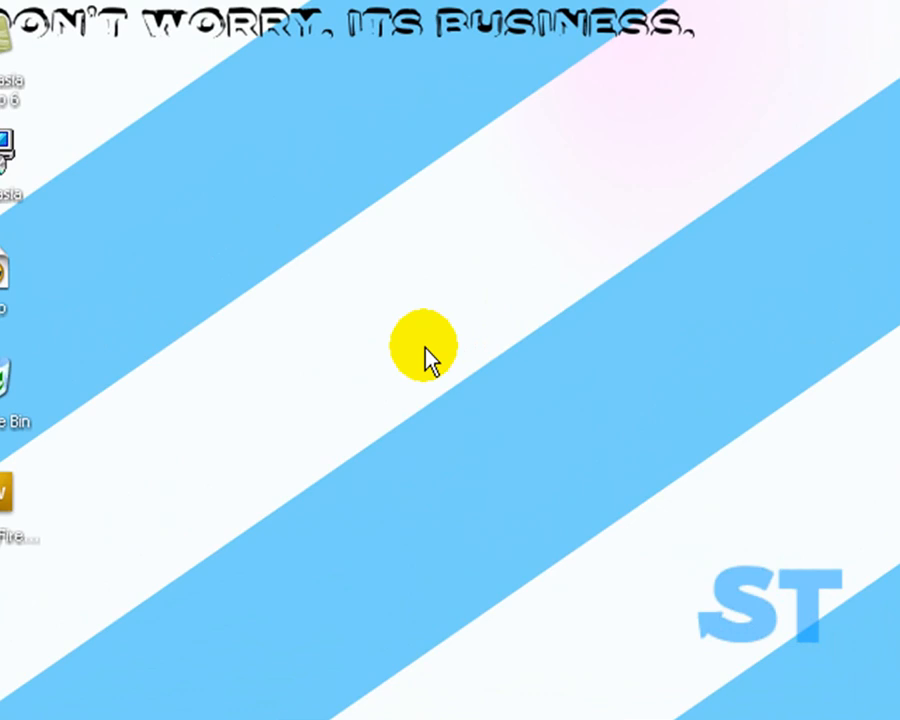
mouse_move(450, 335)
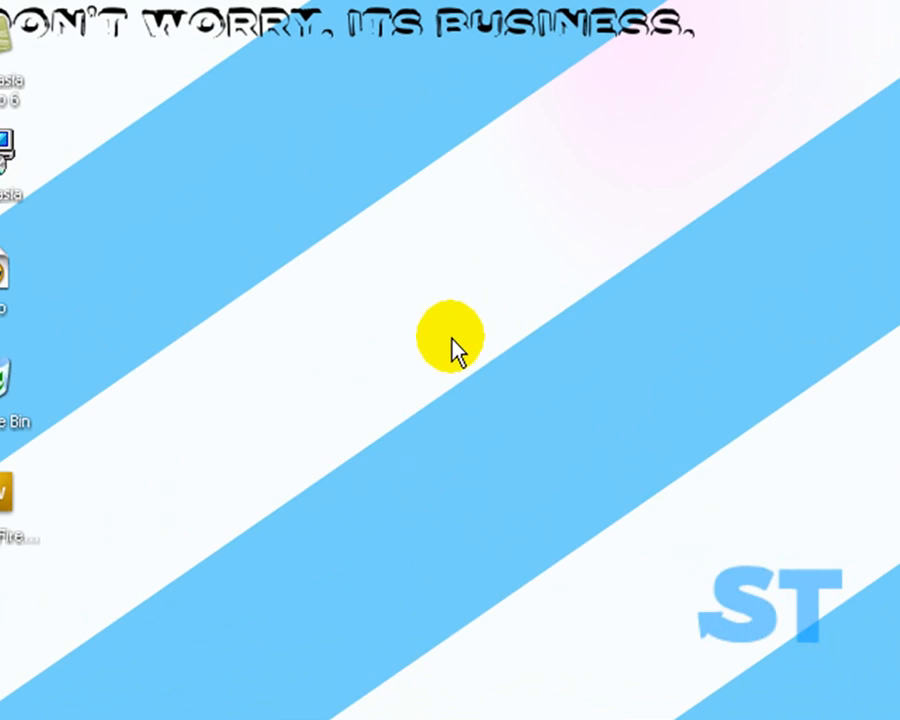
mouse_move(527, 497)
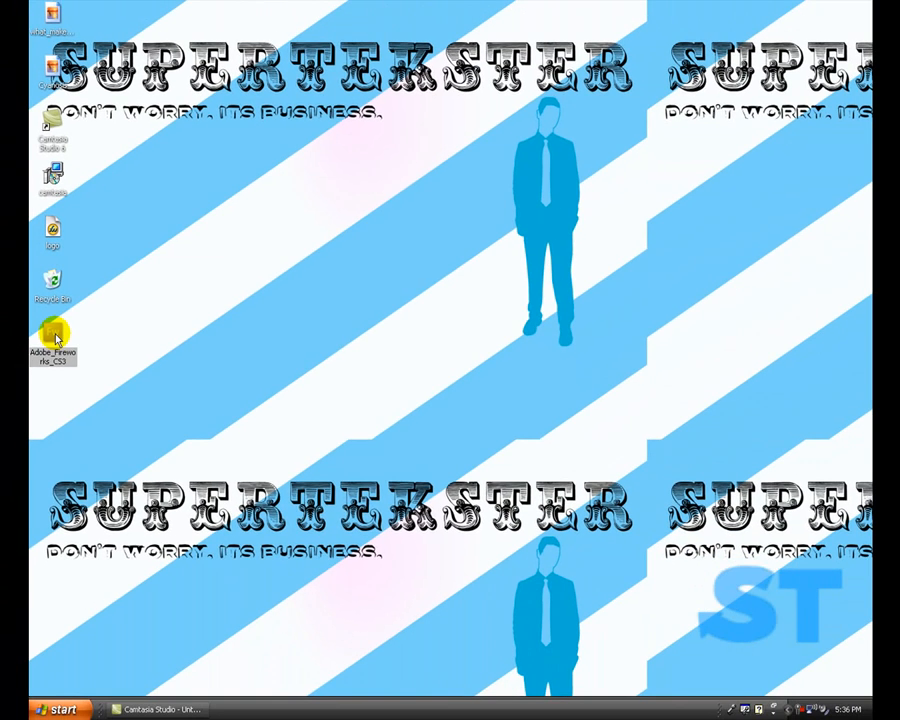
mouse_move(155, 338)
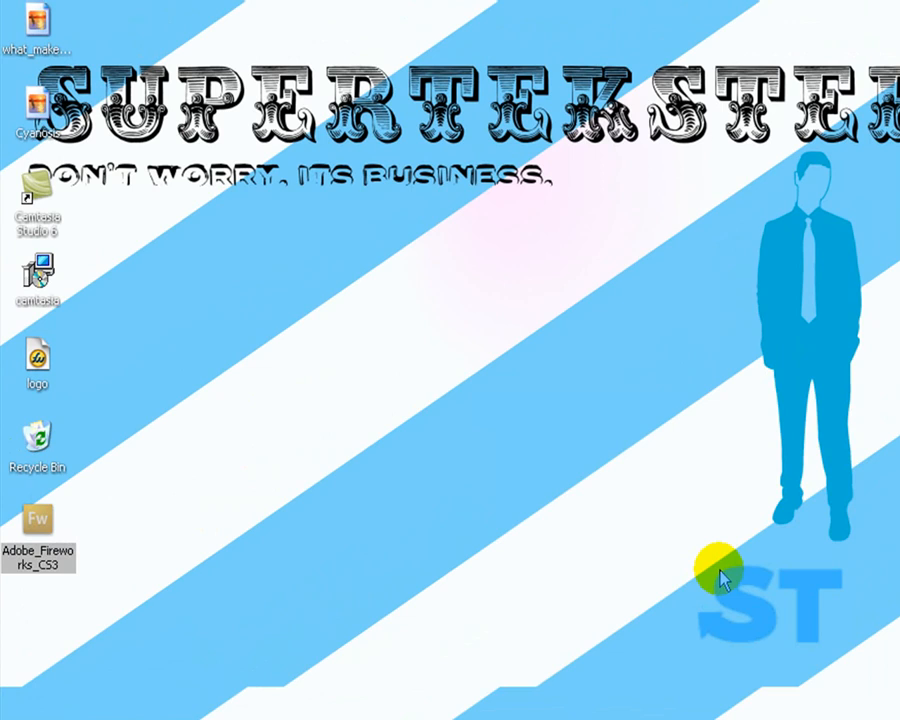
- Launch Adobe Fireworks CS3 from its desktop shortcut and wait for the Start Page
double_click(37, 520)
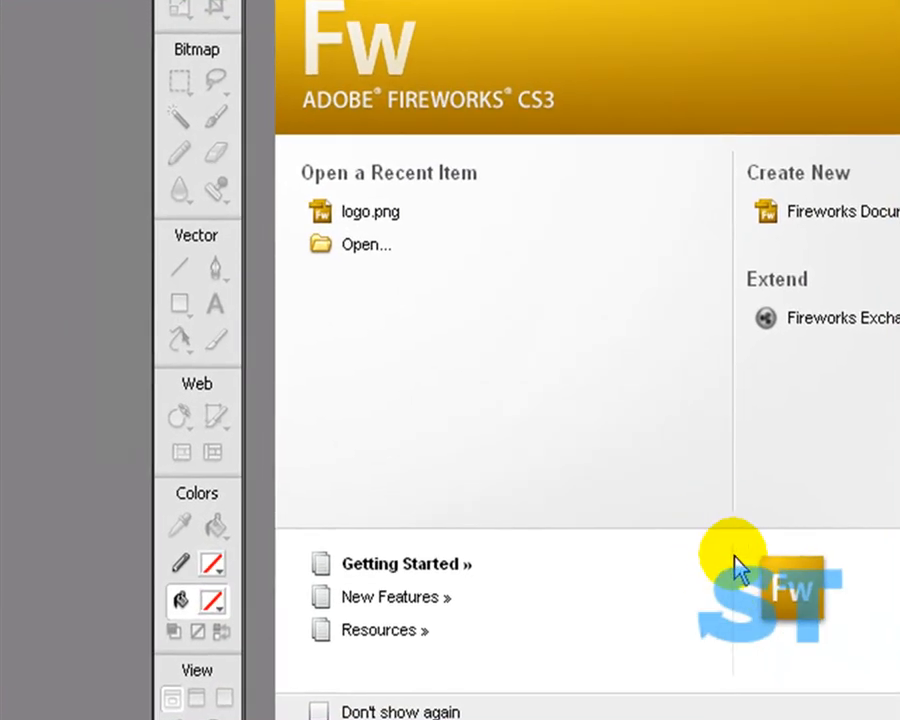
mouse_move(740, 565)
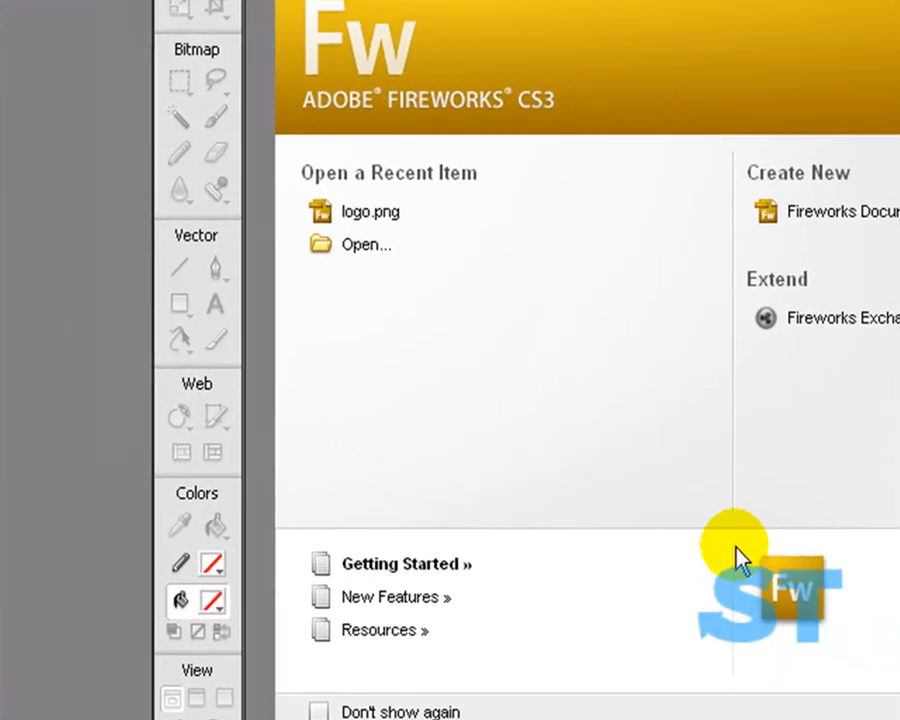
mouse_move(725, 555)
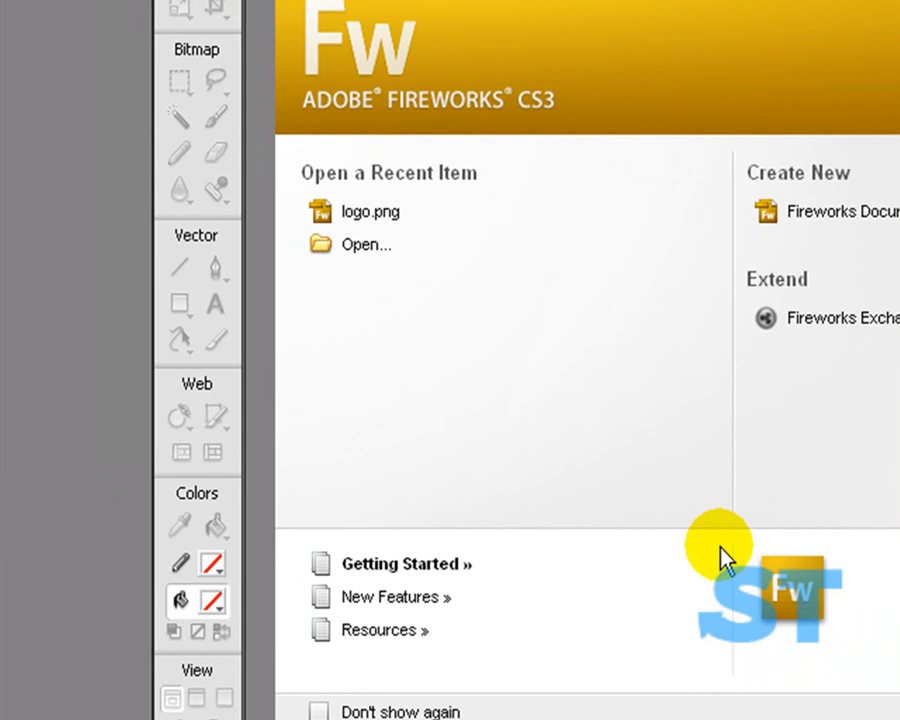
mouse_move(740, 560)
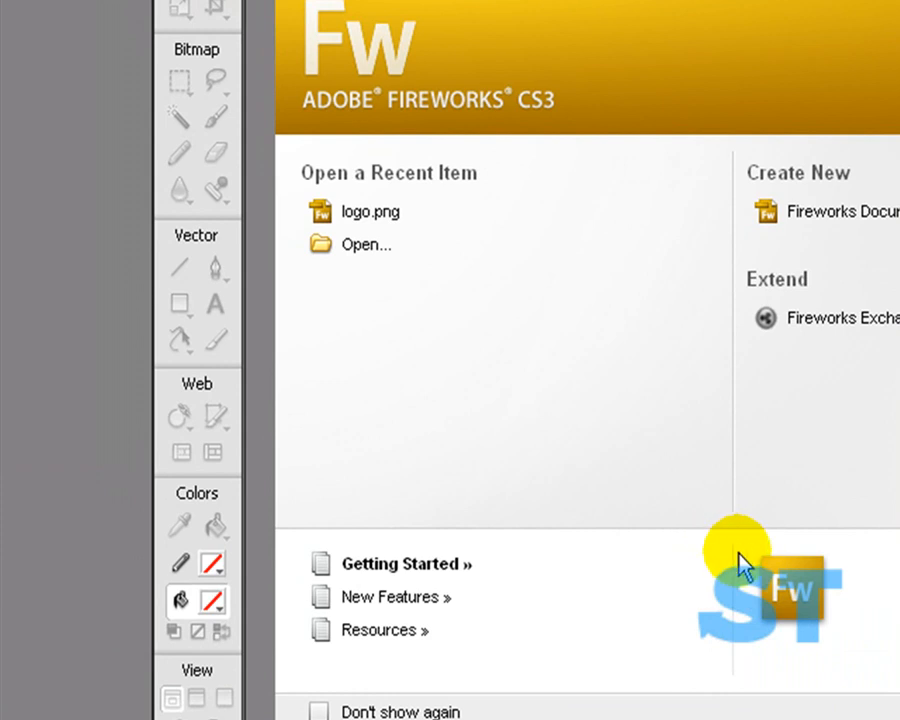
mouse_move(715, 628)
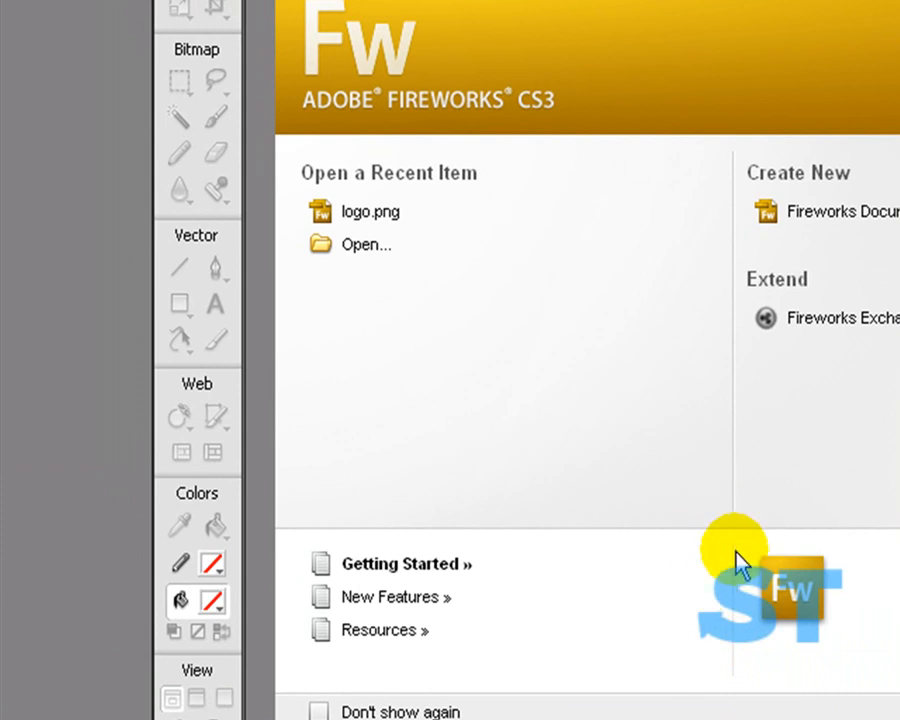
mouse_move(730, 680)
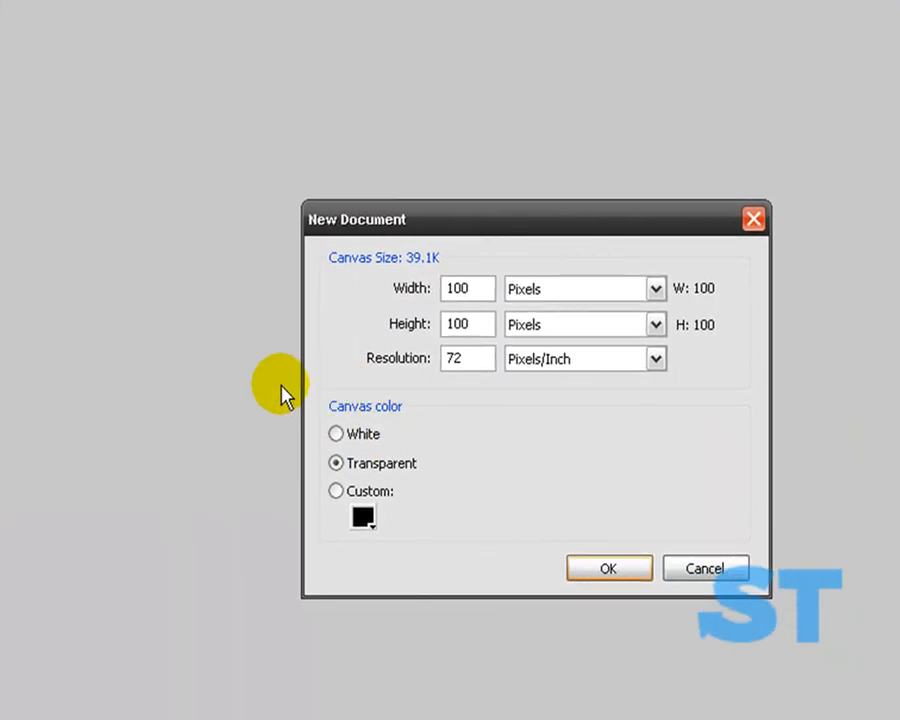
mouse_move(510, 195)
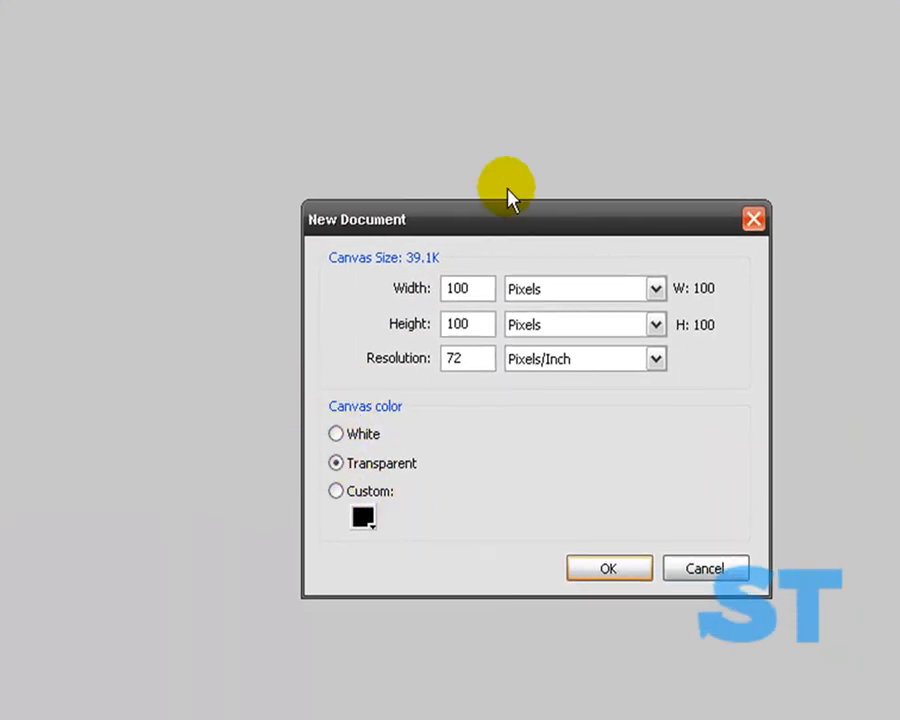
mouse_move(577, 440)
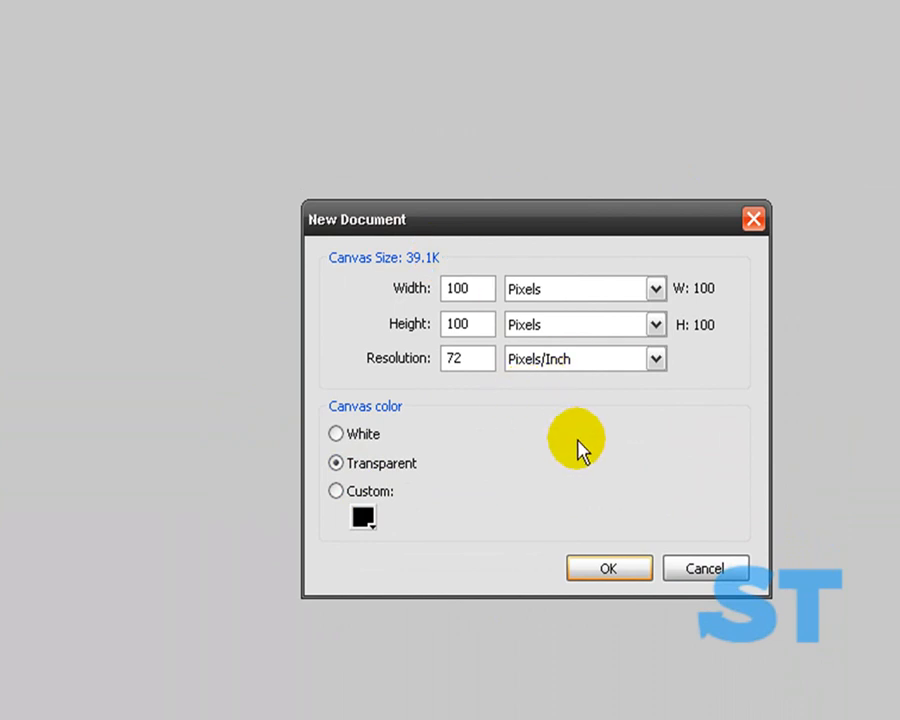
mouse_move(540, 440)
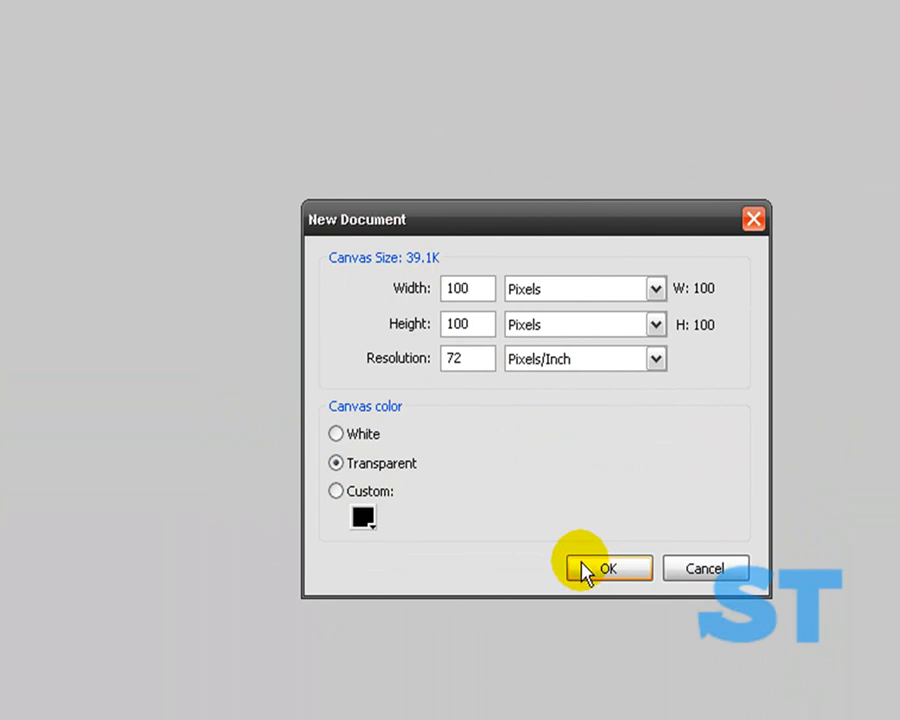
- Create a new Fireworks document at 100×100 pixels with a transparent canvas
click(607, 568)
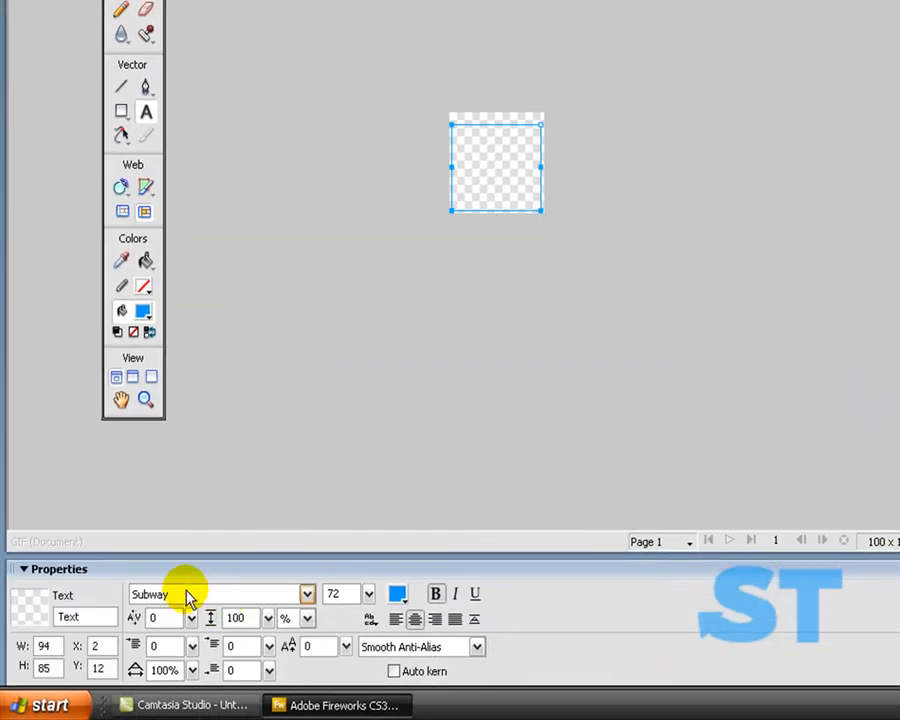
- Add blue 'ST' text to the canvas and save it as PNG 'logo 2' on the Desktop
click(306, 594)
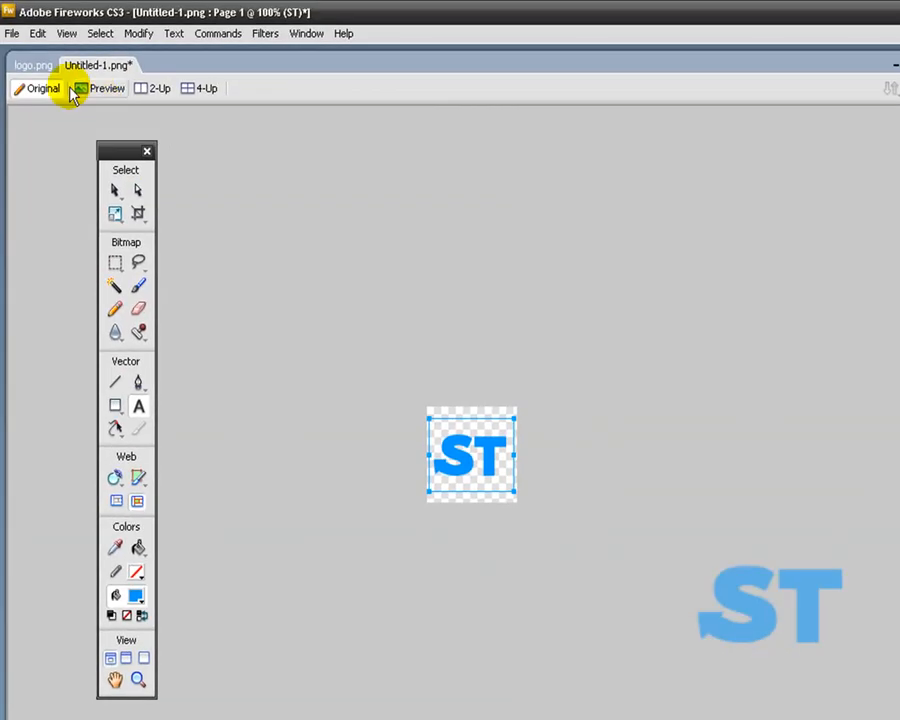
click(12, 33)
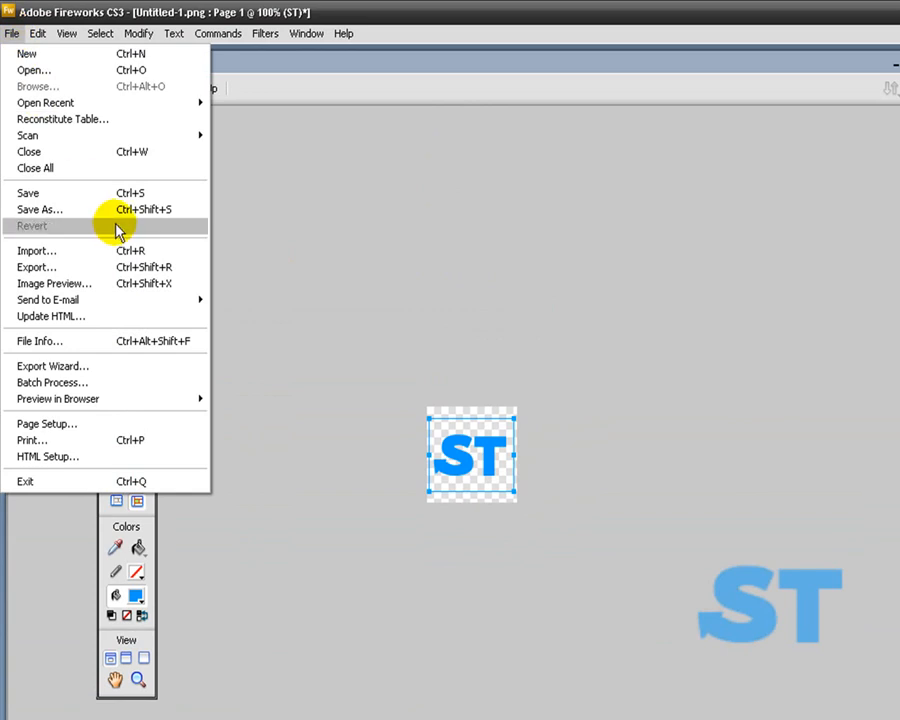
click(40, 209)
text(logo 2)
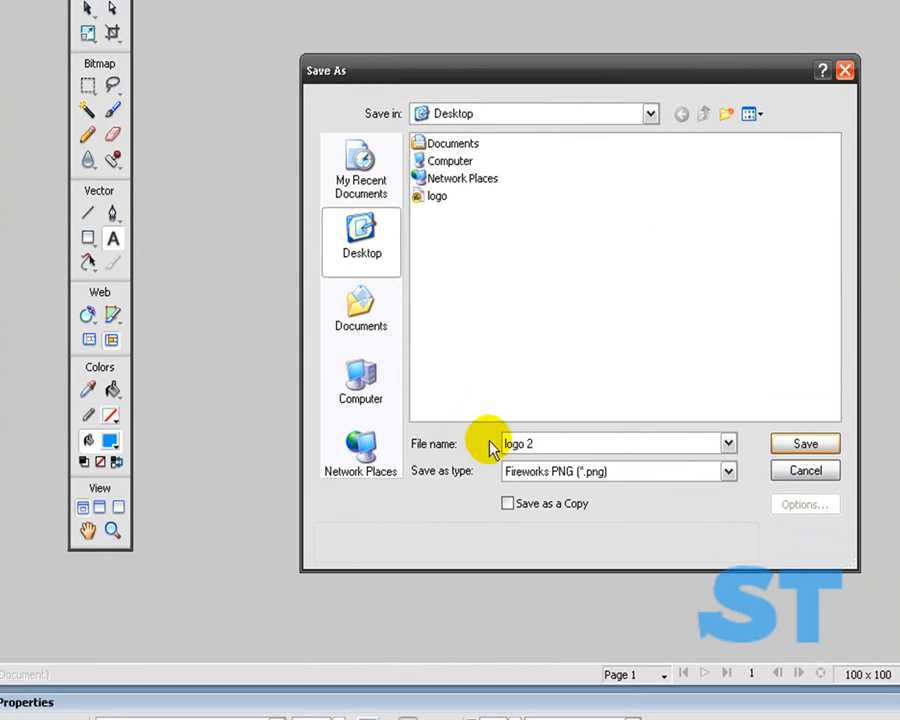
mouse_move(805, 443)
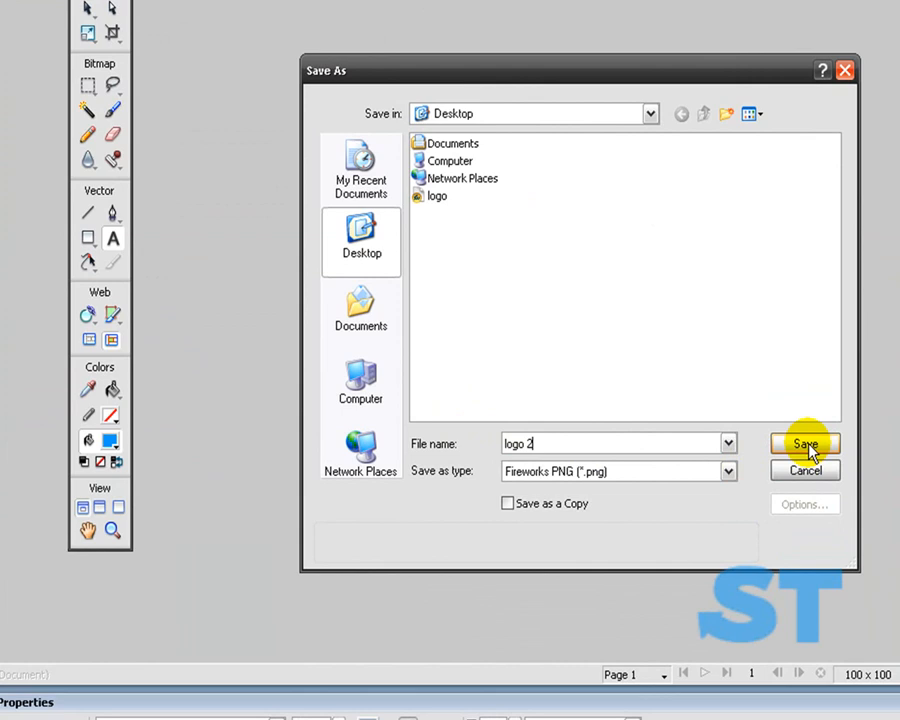
click(805, 443)
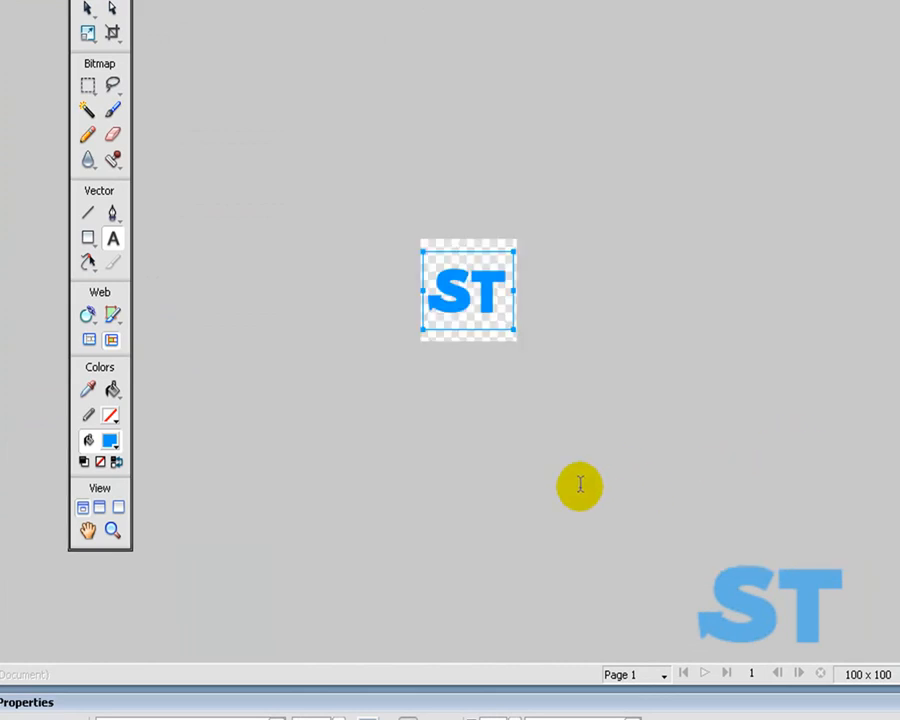
mouse_move(450, 388)
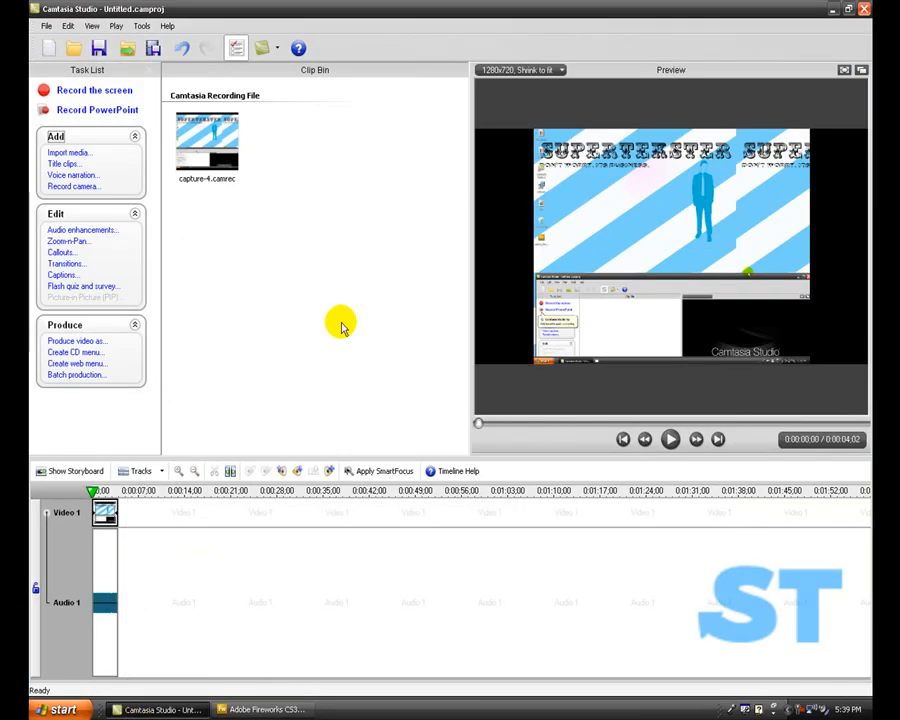
mouse_move(705, 523)
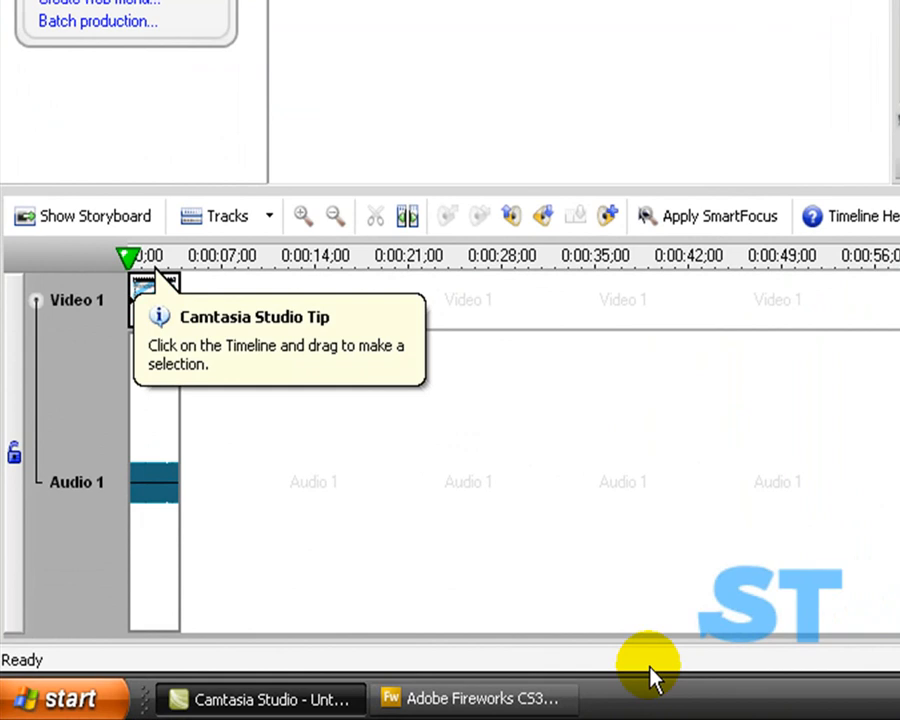
mouse_move(818, 190)
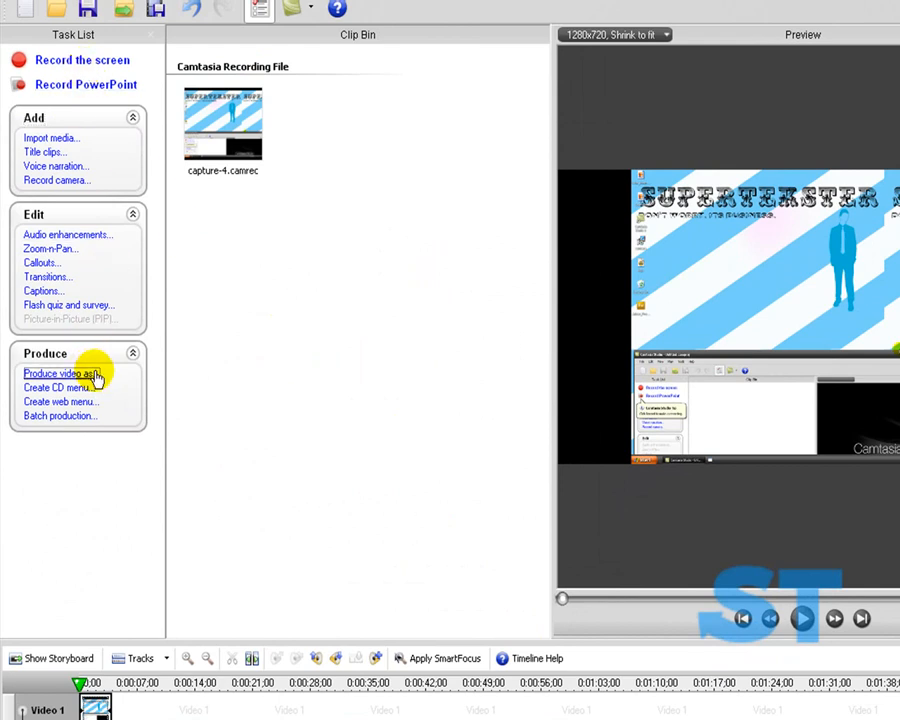
- Switch the Production Wizard to Custom production settings and continue to the file format page
click(60, 373)
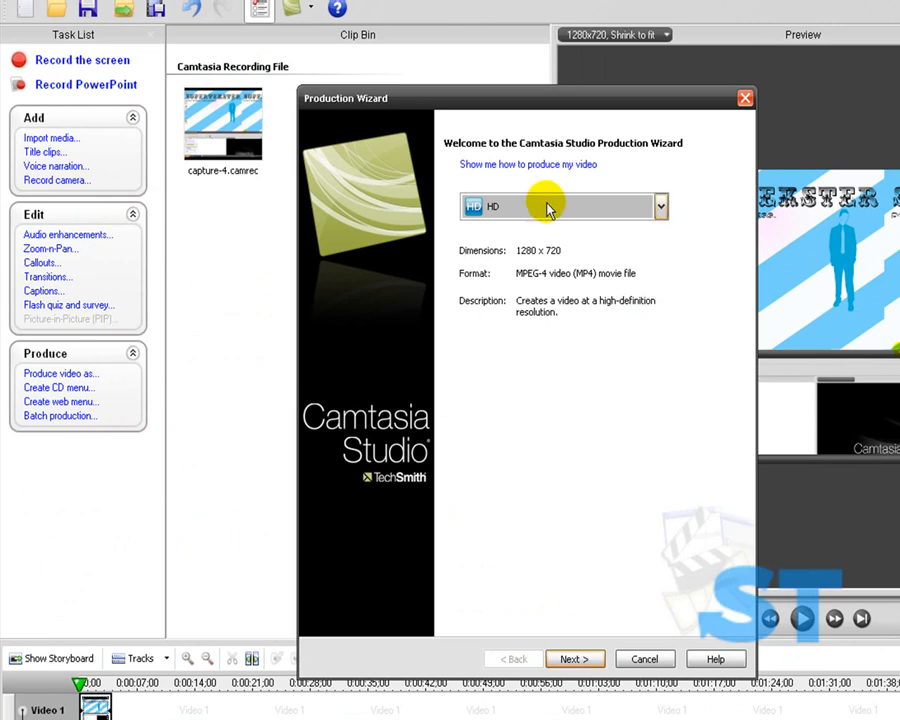
click(658, 206)
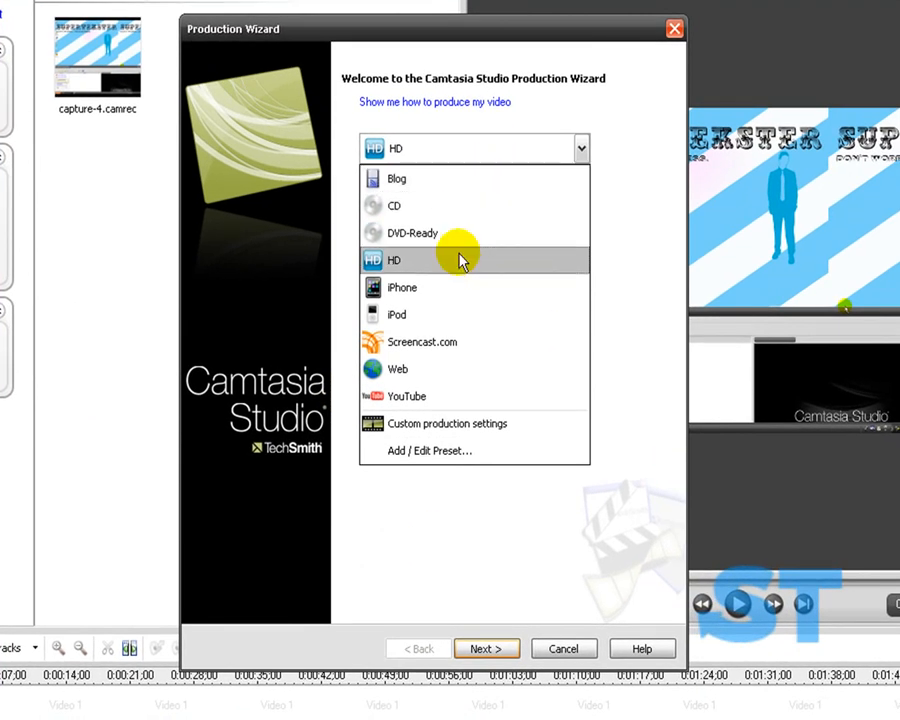
mouse_move(445, 423)
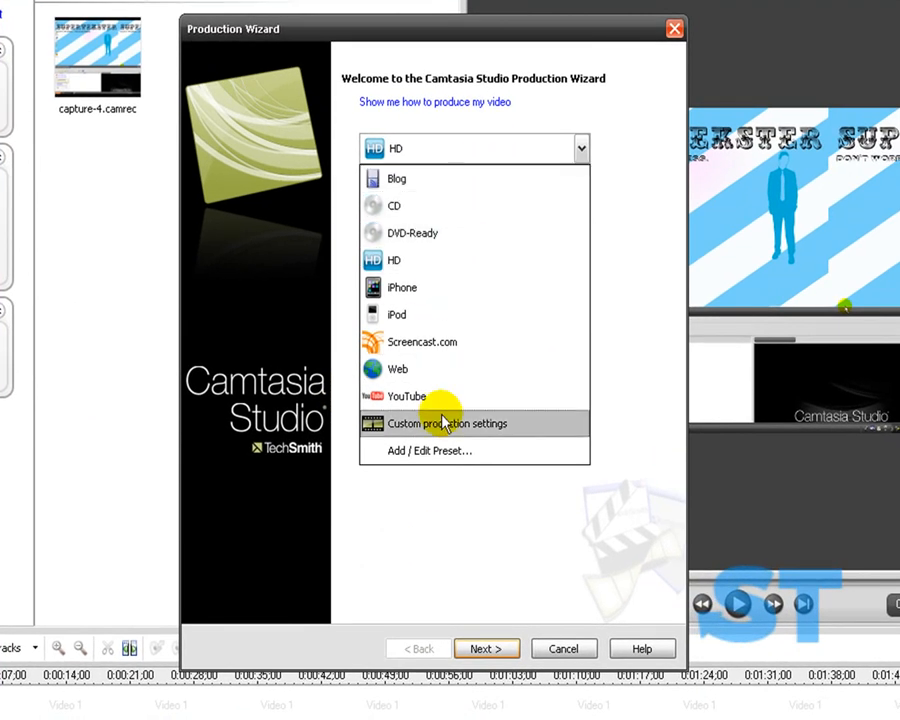
mouse_move(435, 450)
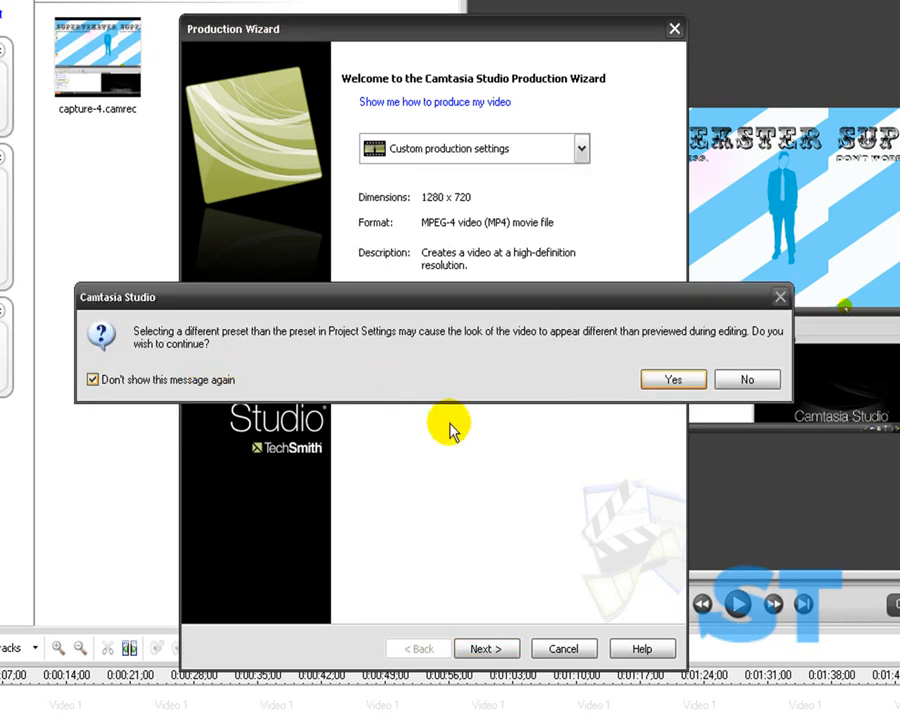
click(672, 379)
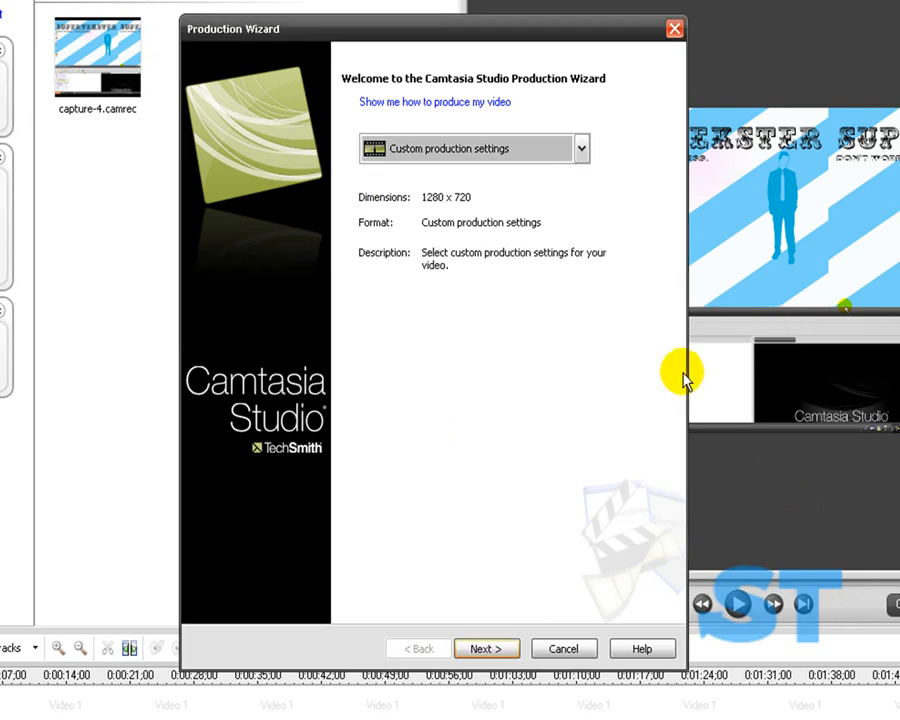
click(487, 648)
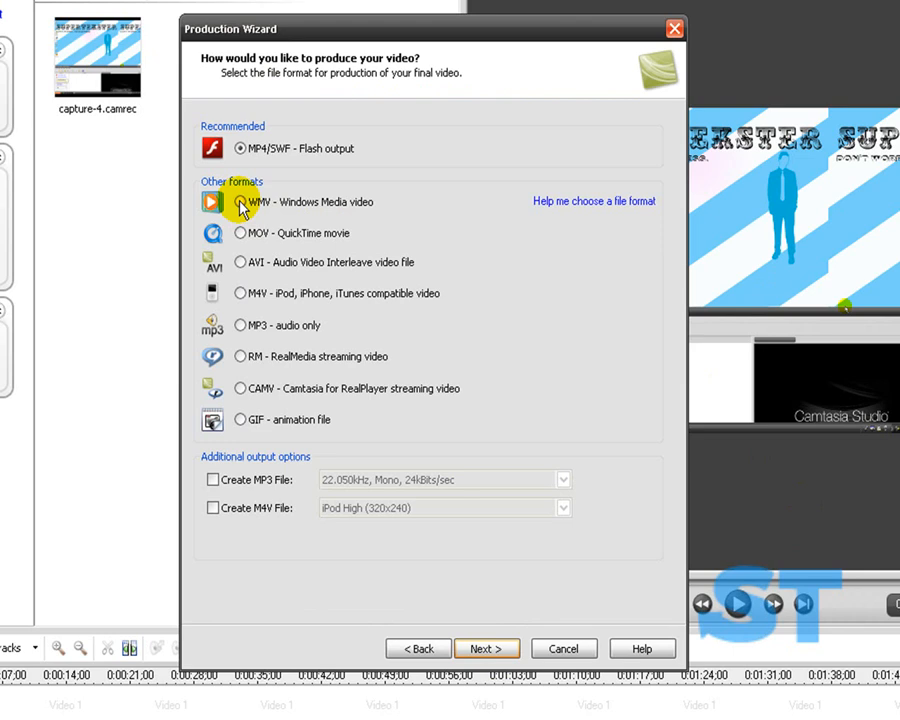
- Choose WMV Windows Media video output and advance to the Video Options page
click(240, 201)
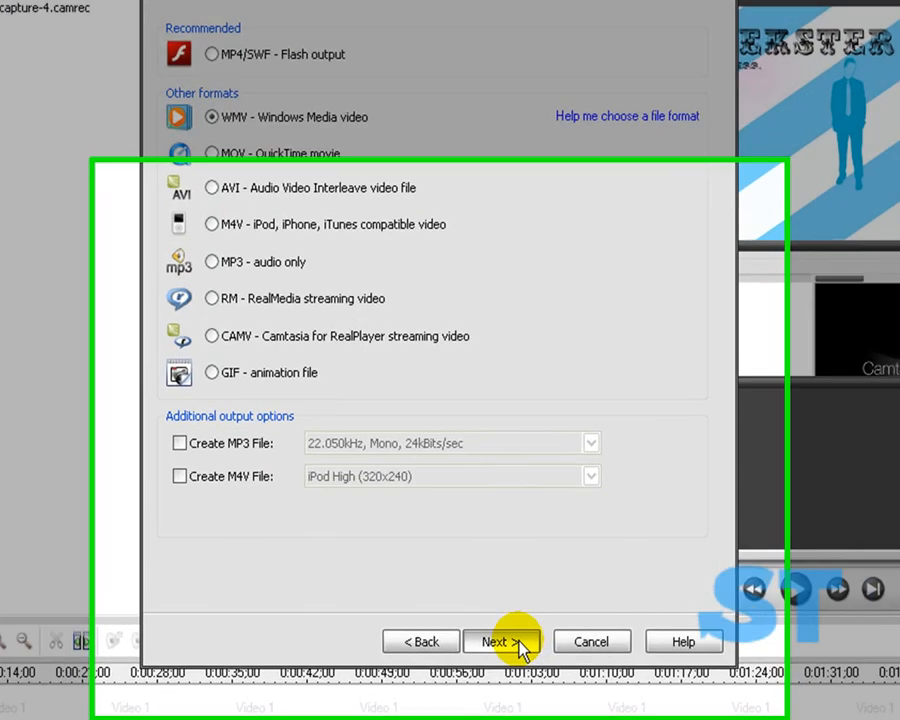
click(502, 641)
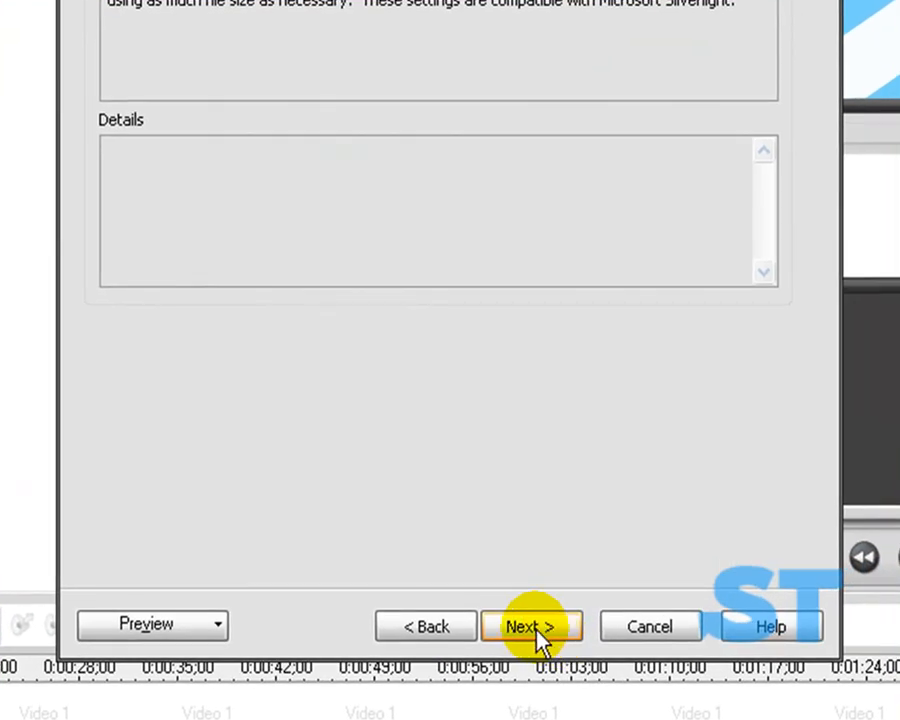
mouse_move(498, 635)
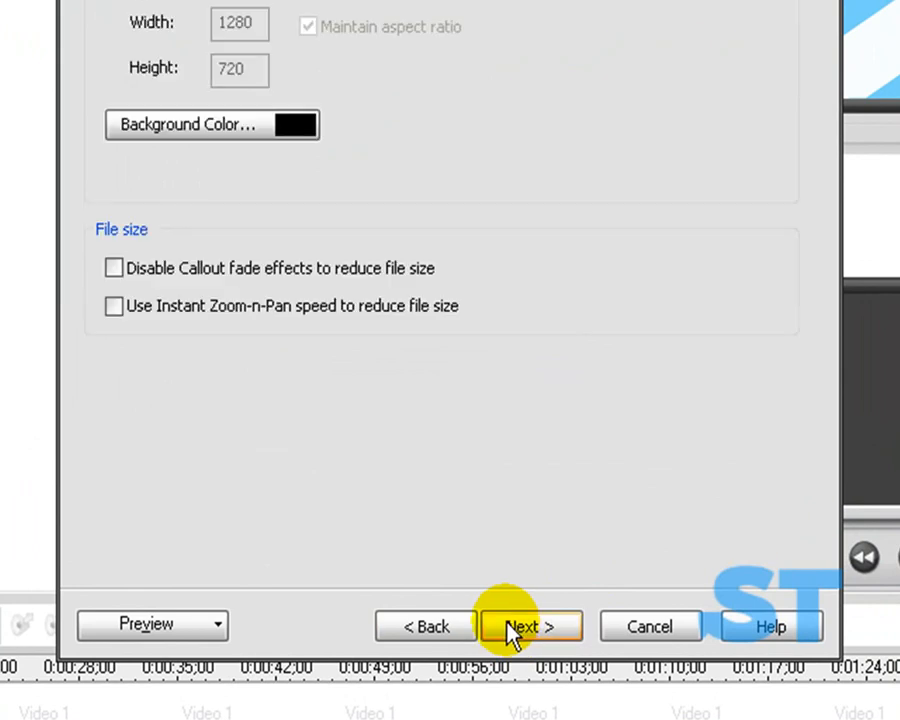
click(530, 625)
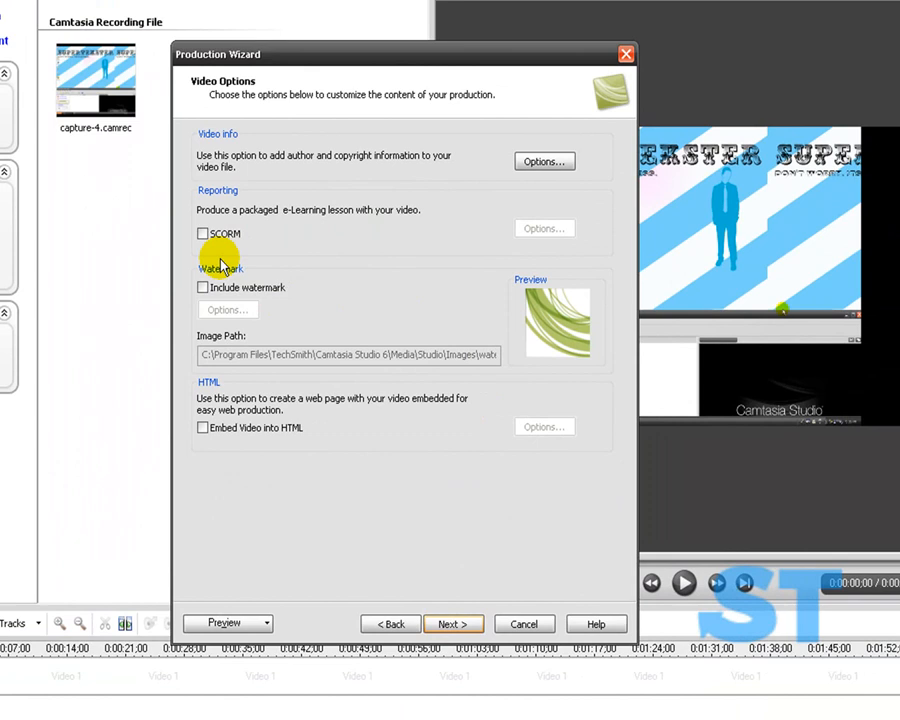
mouse_move(202, 290)
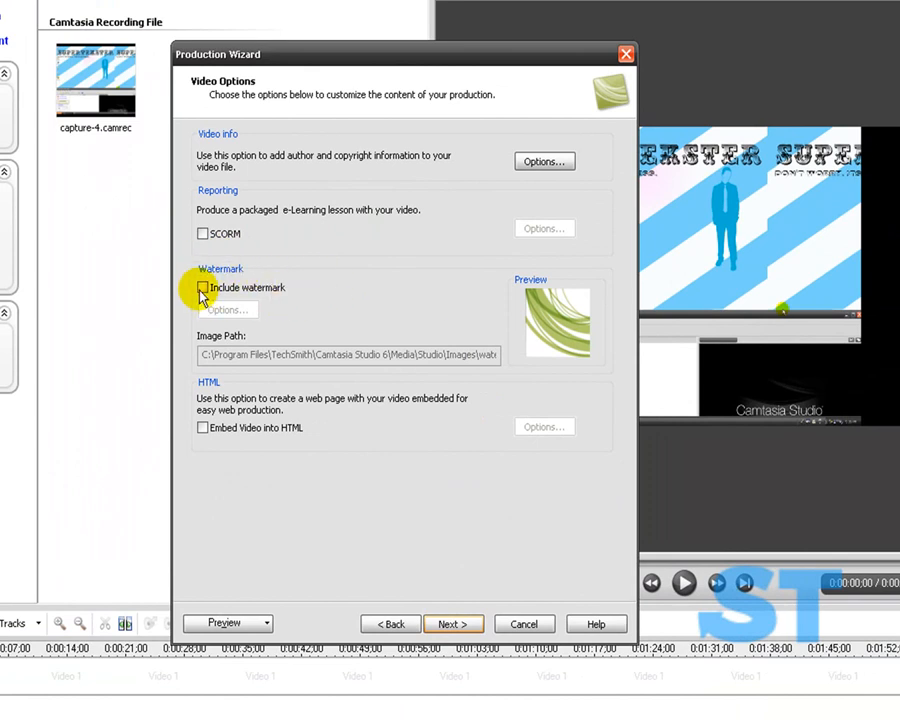
- Enable Include watermark and open its Options with logo 2.png as the image
click(203, 287)
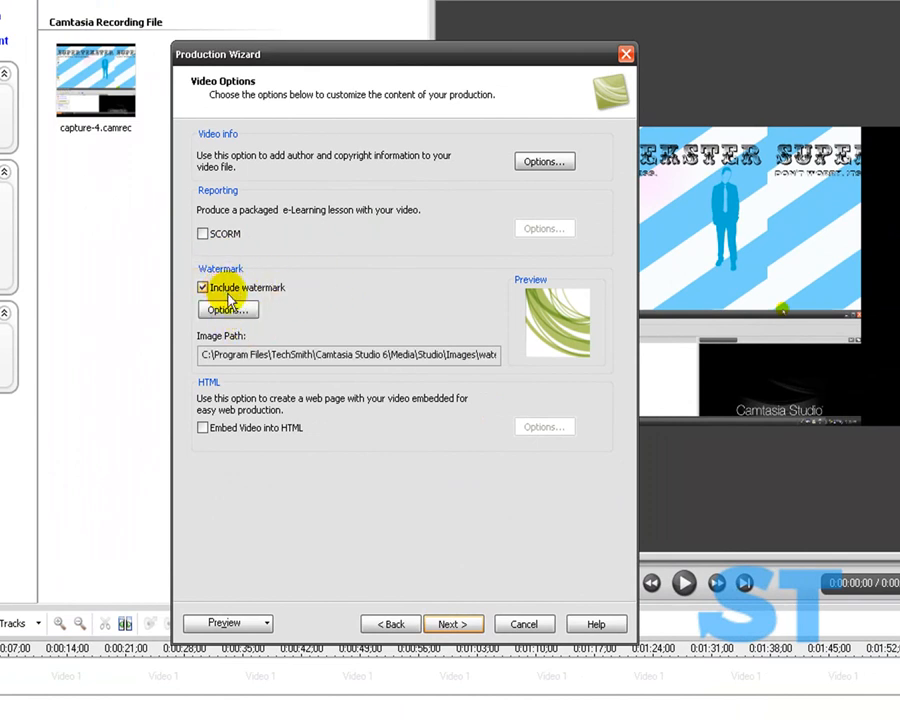
click(227, 309)
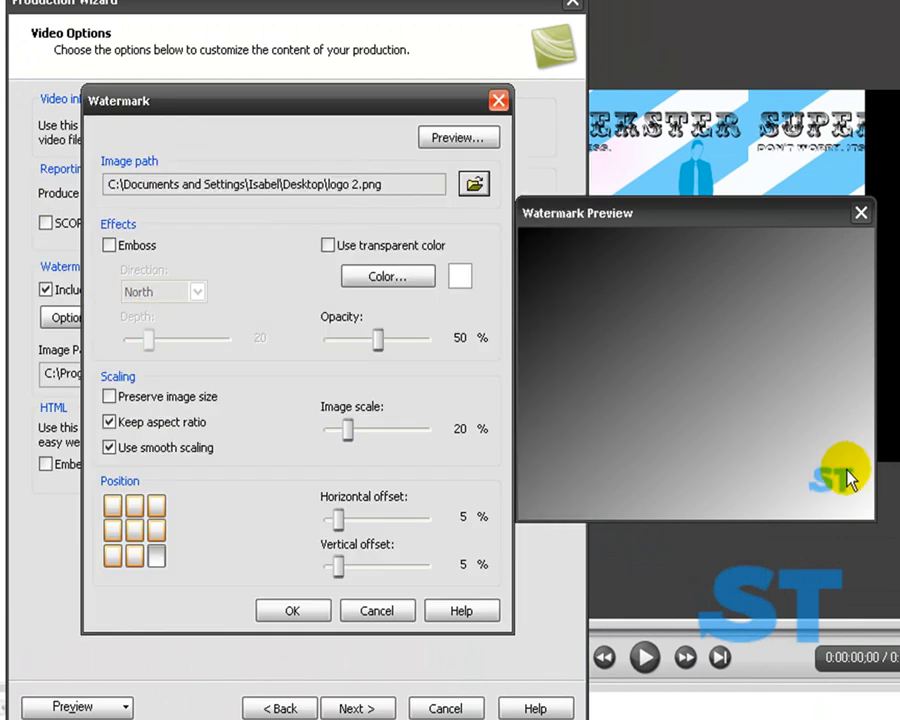
mouse_move(665, 210)
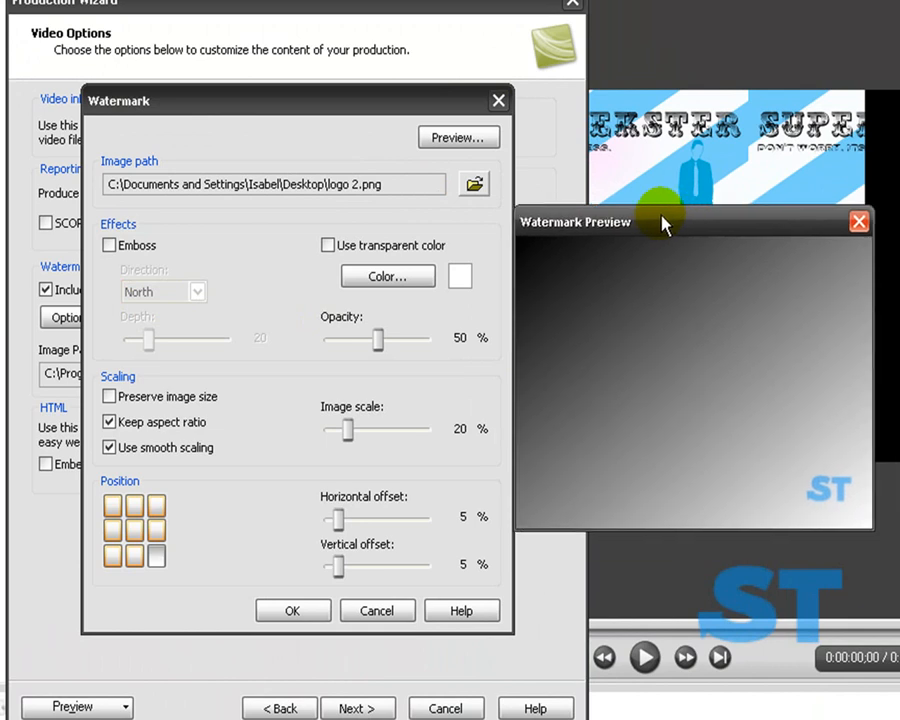
- Set the watermark to 28% image scale and 56% opacity near the bottom-right corner, then confirm
drag(378, 338, 332, 338)
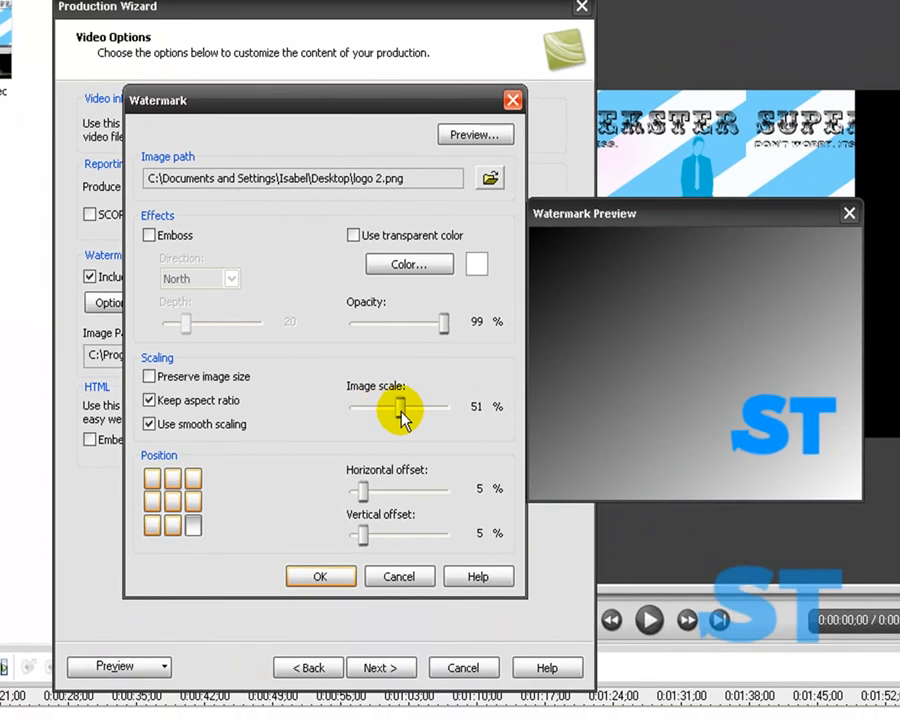
drag(405, 407, 445, 407)
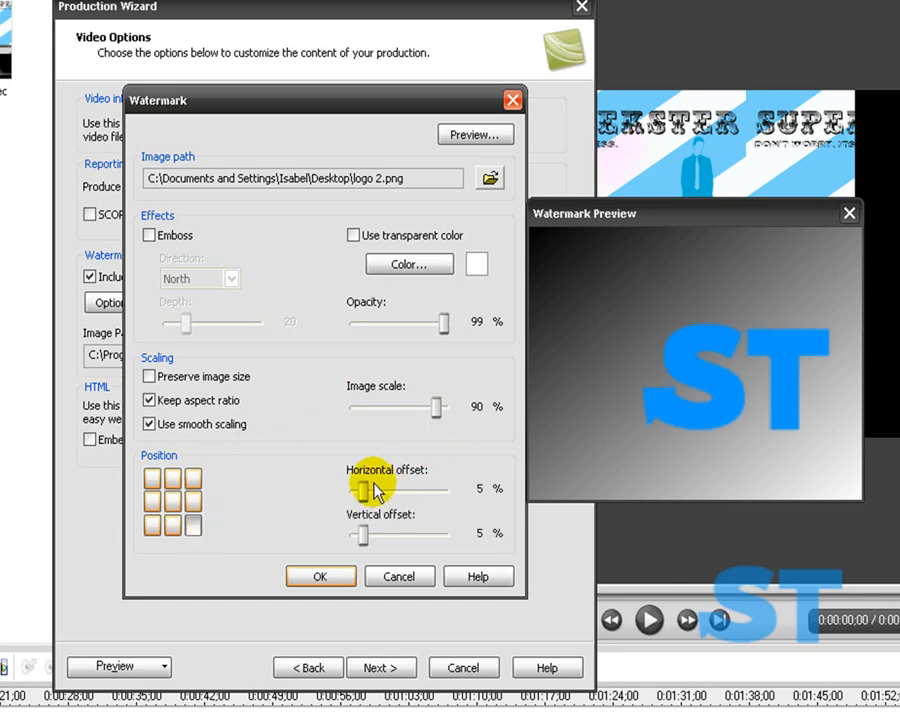
drag(367, 488, 380, 488)
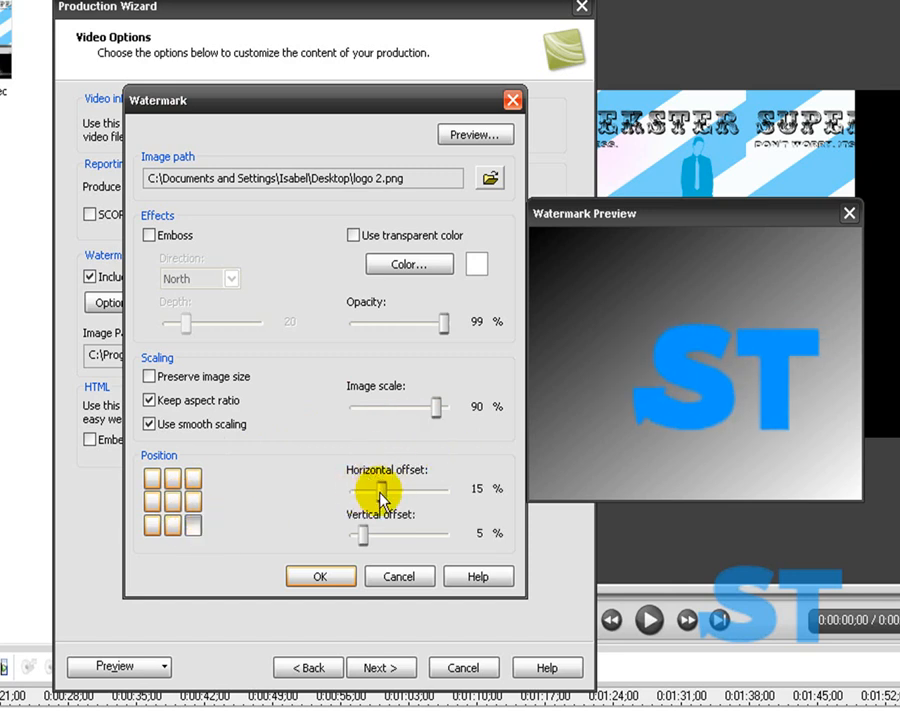
drag(388, 489, 398, 489)
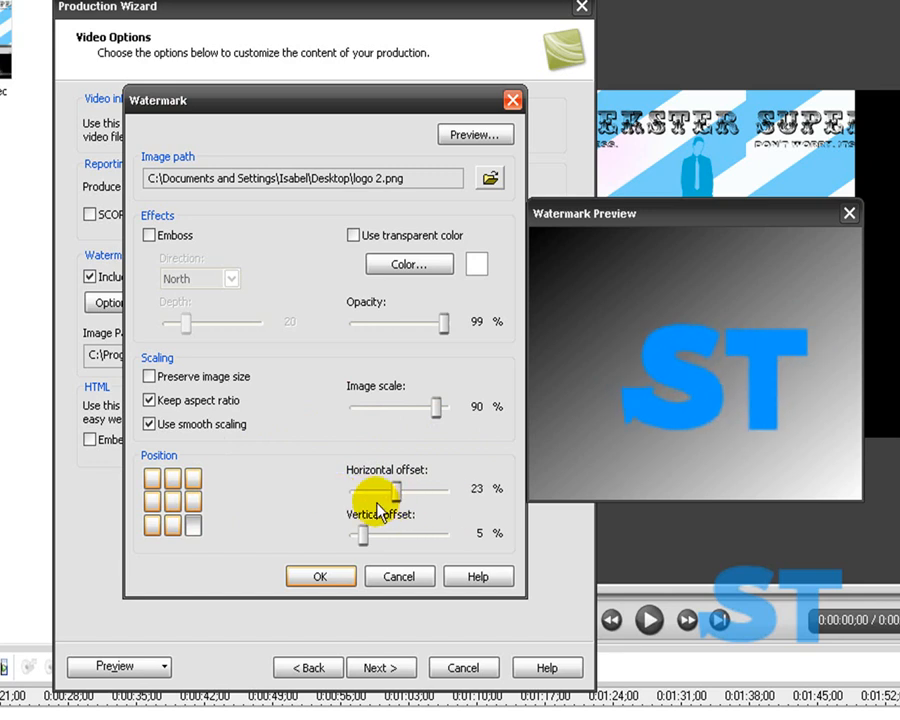
drag(400, 488, 360, 488)
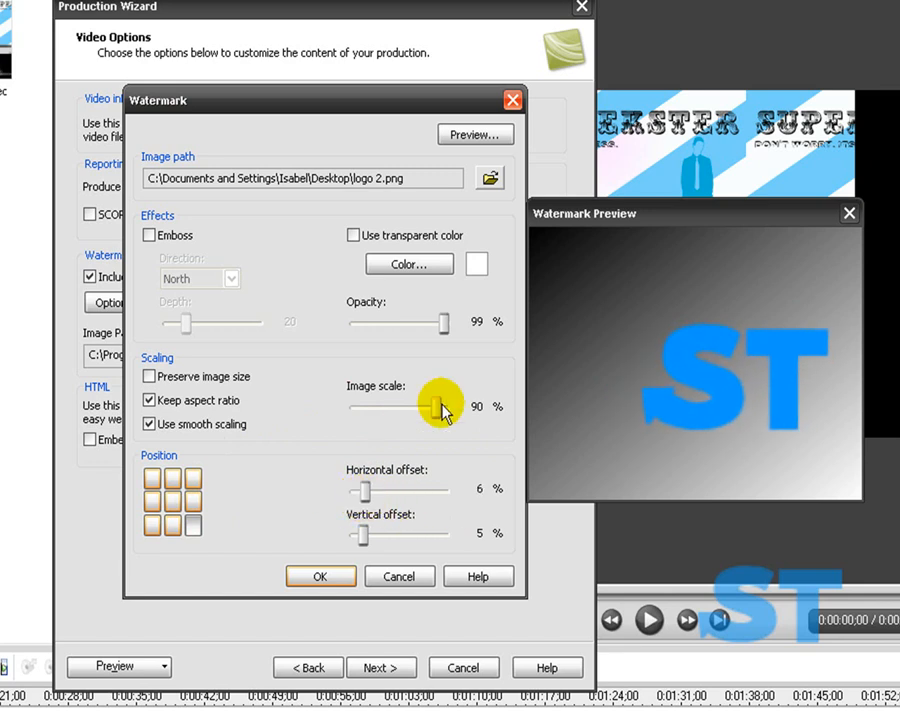
drag(445, 407, 378, 407)
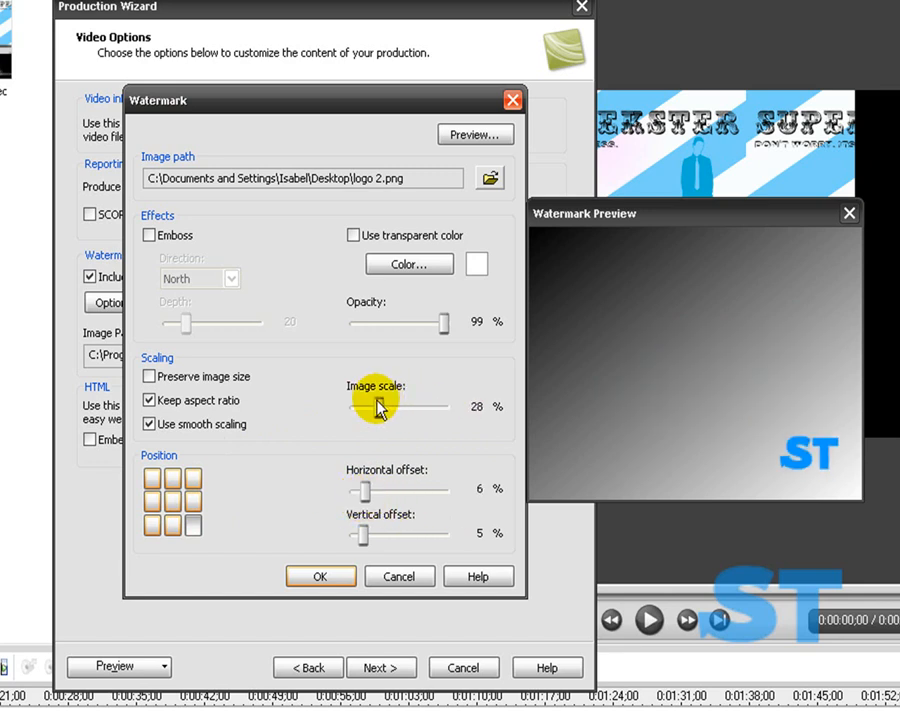
drag(445, 322, 395, 322)
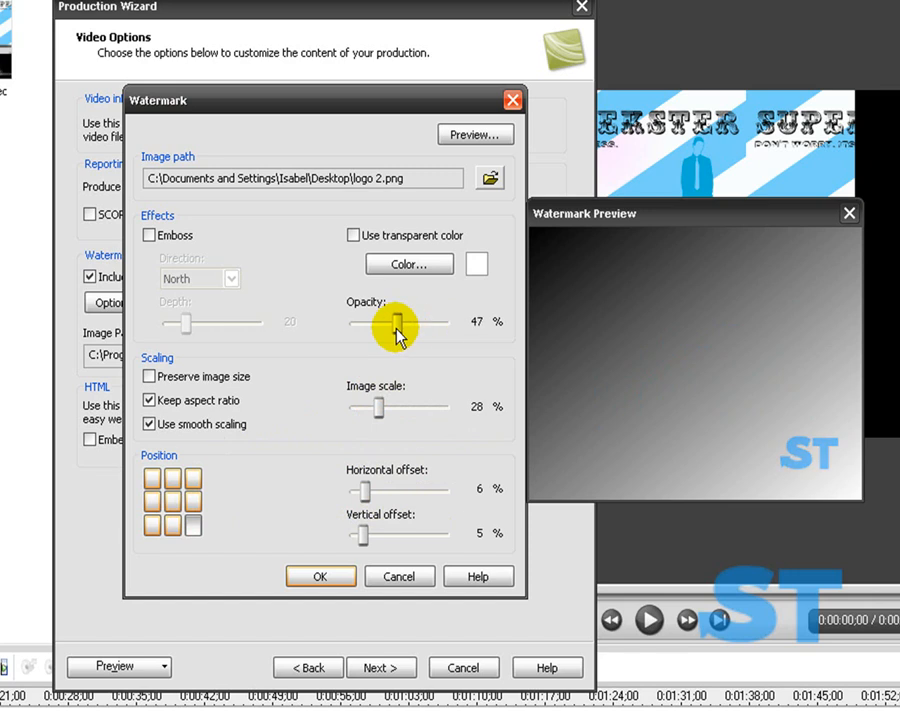
drag(375, 322, 400, 322)
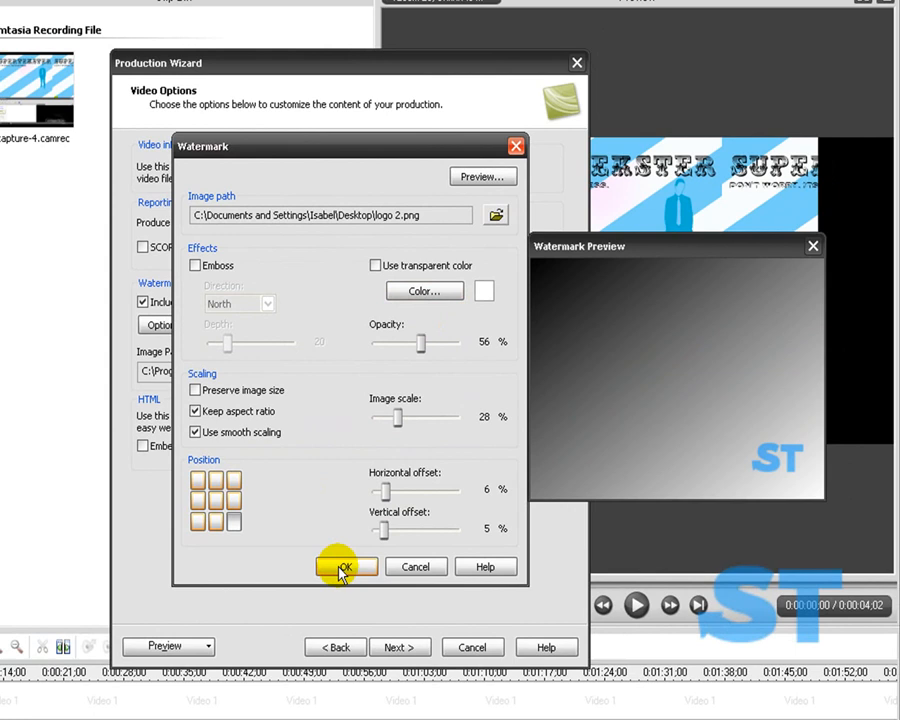
click(346, 567)
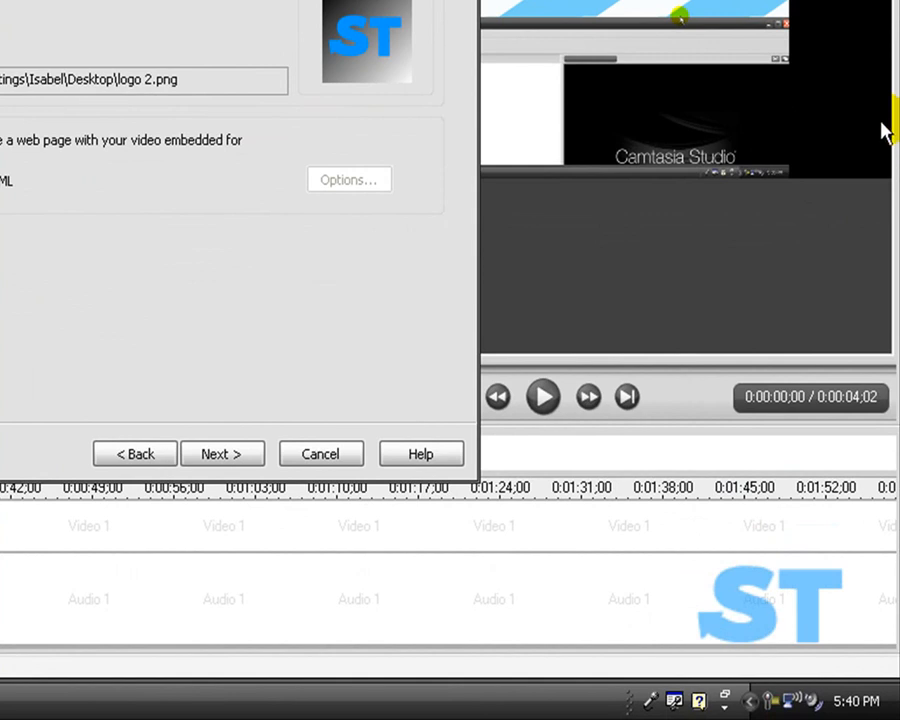
- Accept the watermarked Video Options and skip the Markers page to reach Produce Video
click(223, 454)
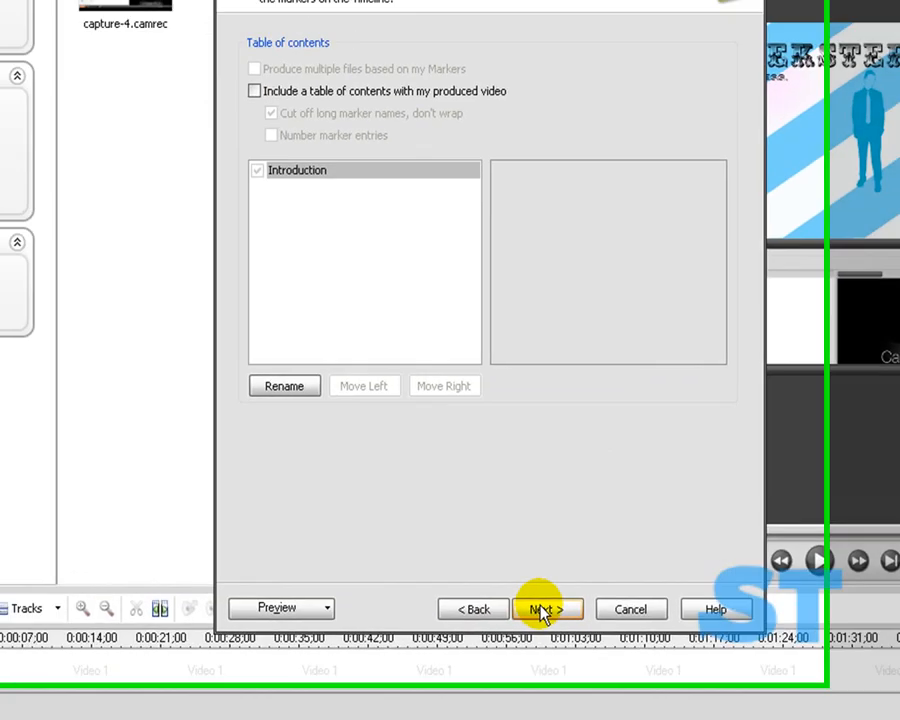
click(547, 608)
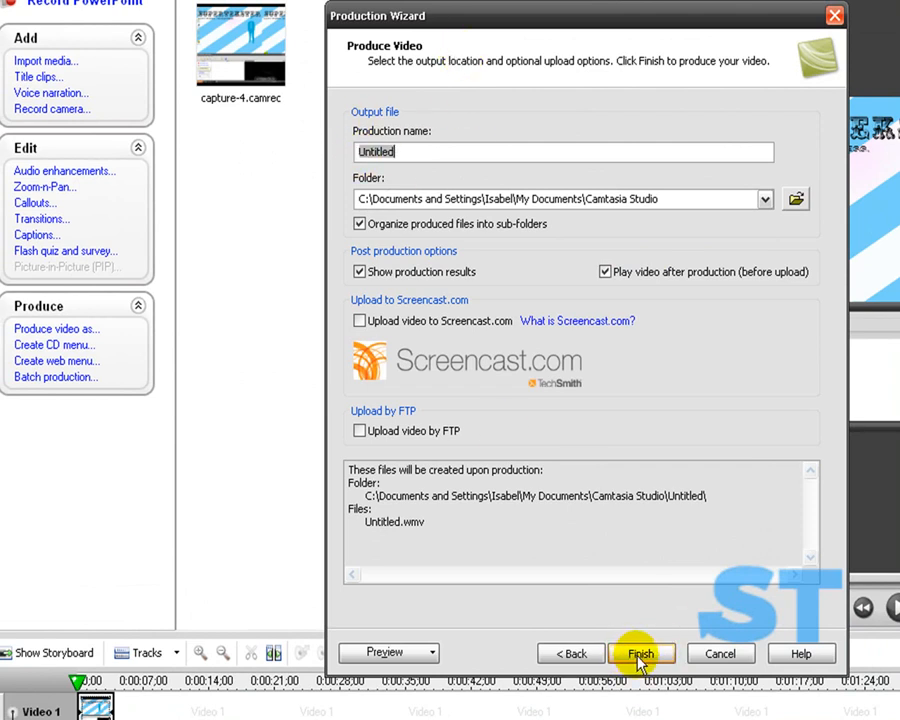
mouse_move(638, 693)
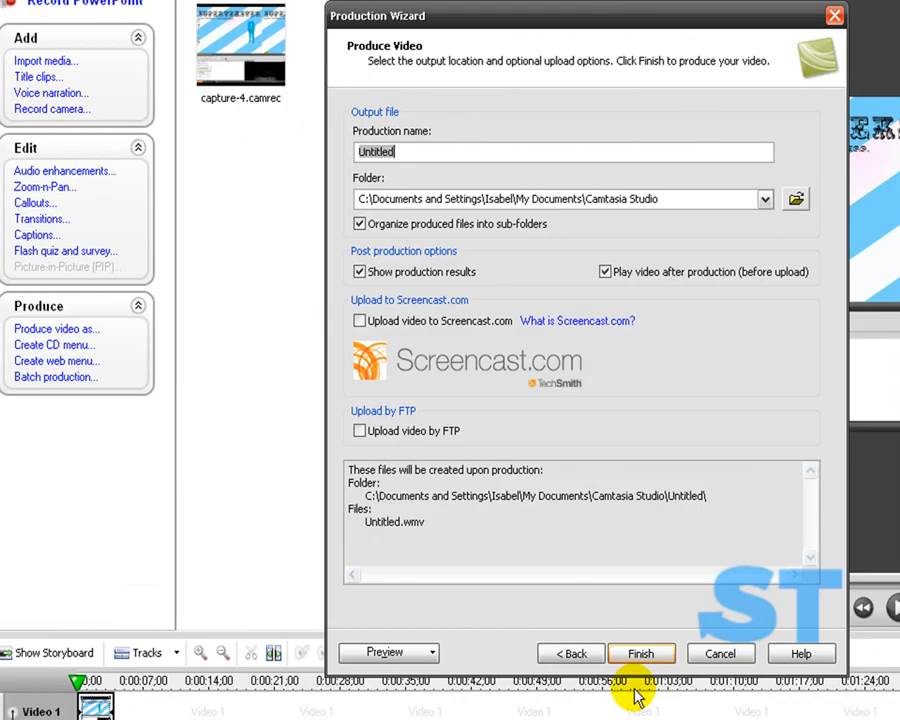
- Finish the wizard to render Untitled.wmv into the default output folder
click(641, 653)
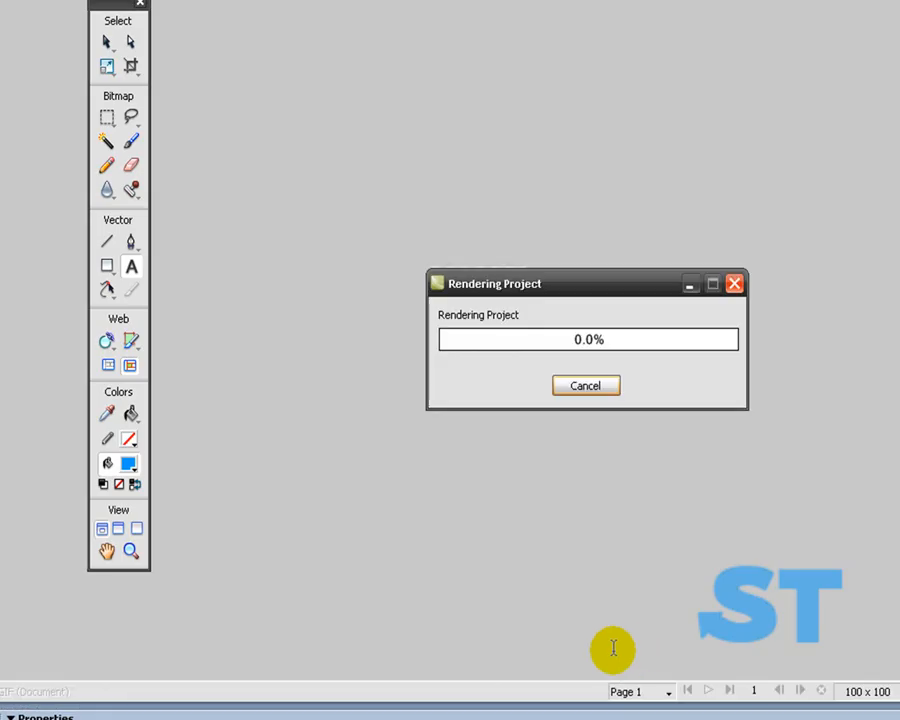